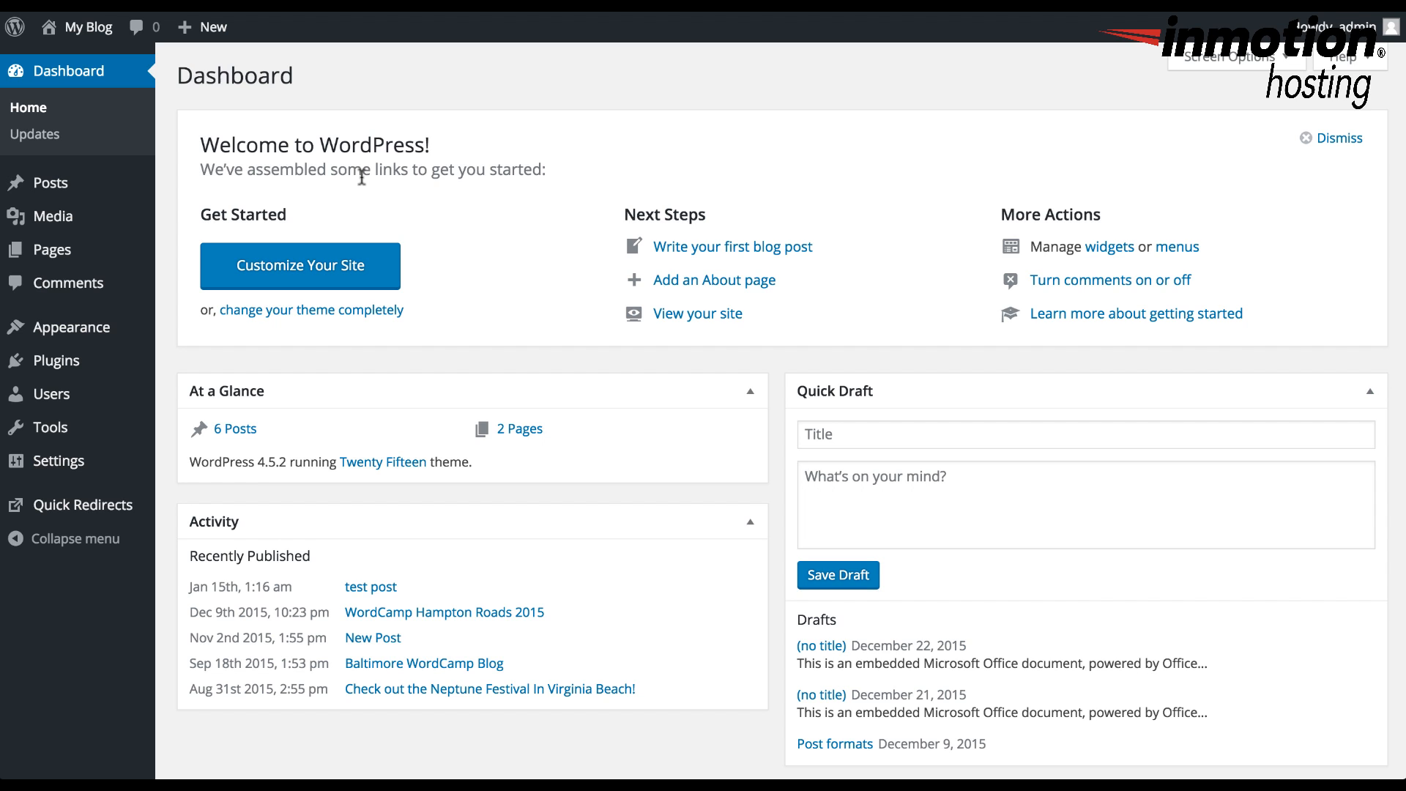
pyautogui.moveTo(57, 460)
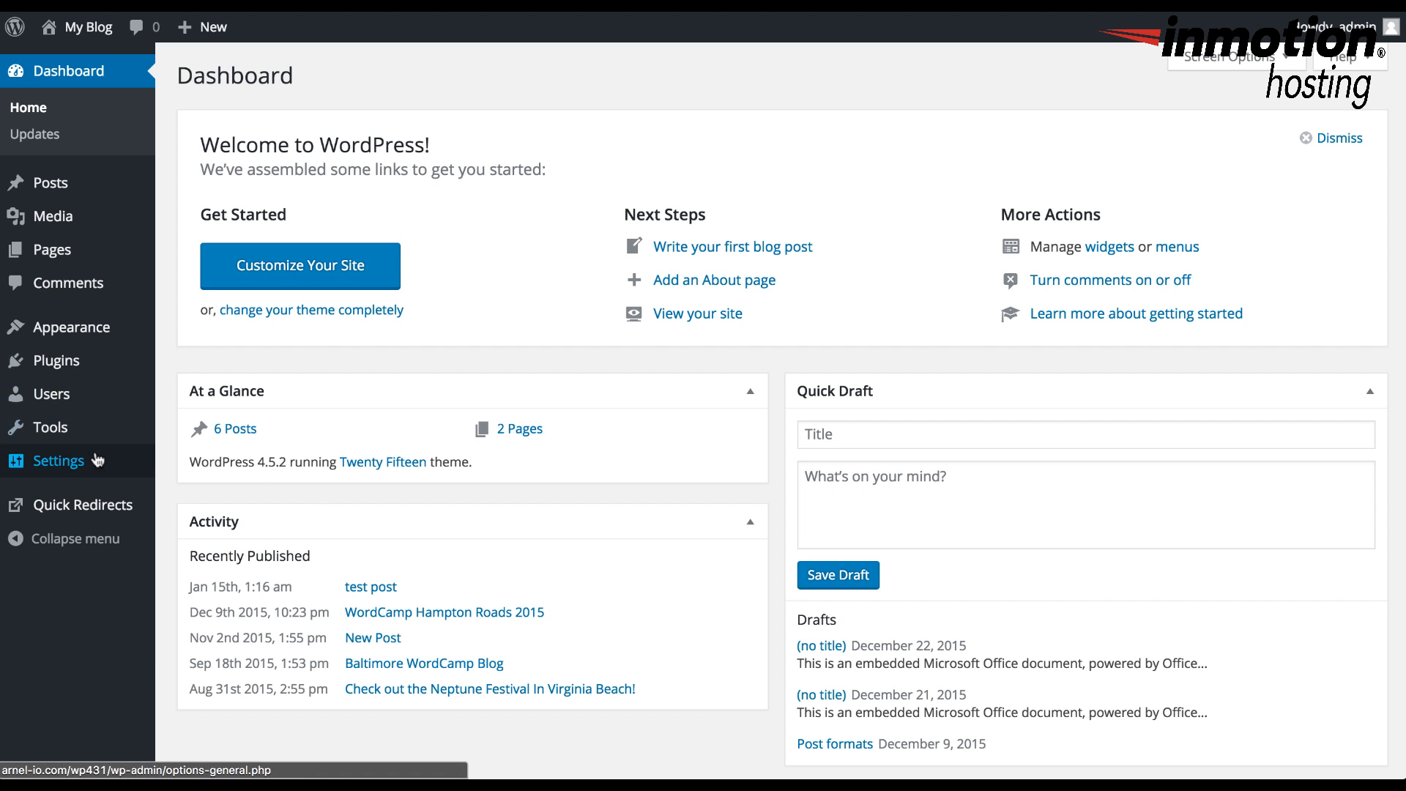
pyautogui.moveTo(59, 460)
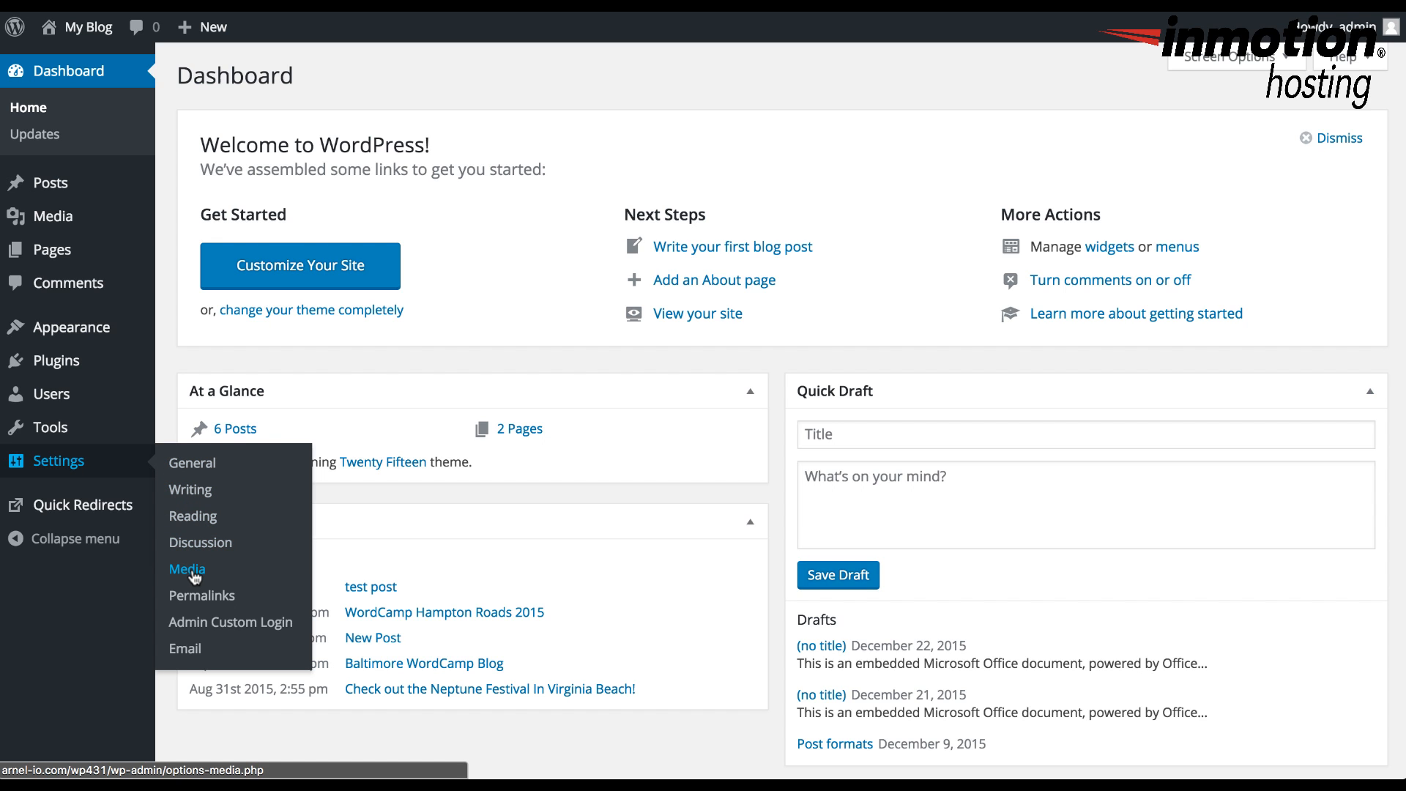
# Step: Go to the Media Settings page listing thumbnail, medium and large image sizes
pyautogui.click(186, 568)
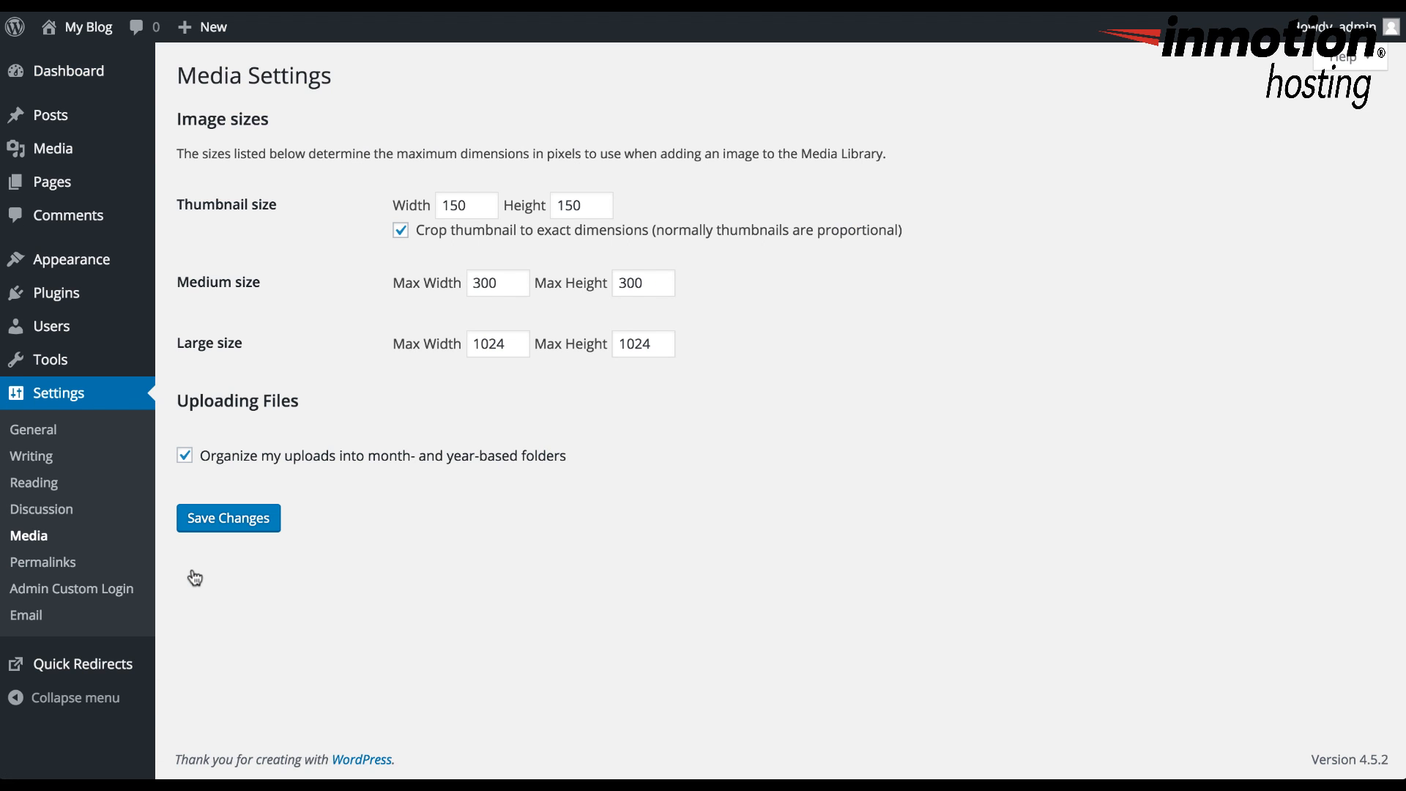
pyautogui.moveTo(370, 270)
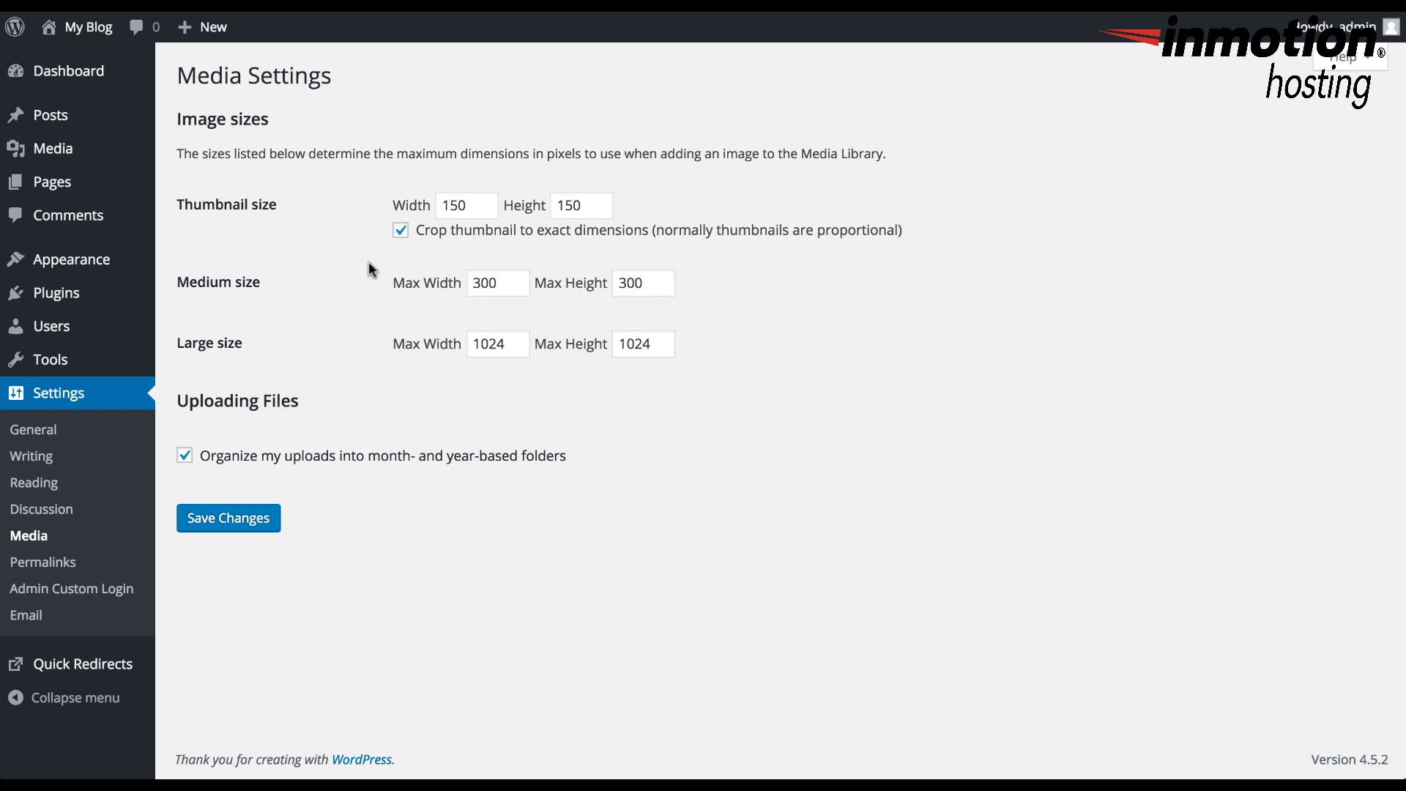
pyautogui.moveTo(291, 194)
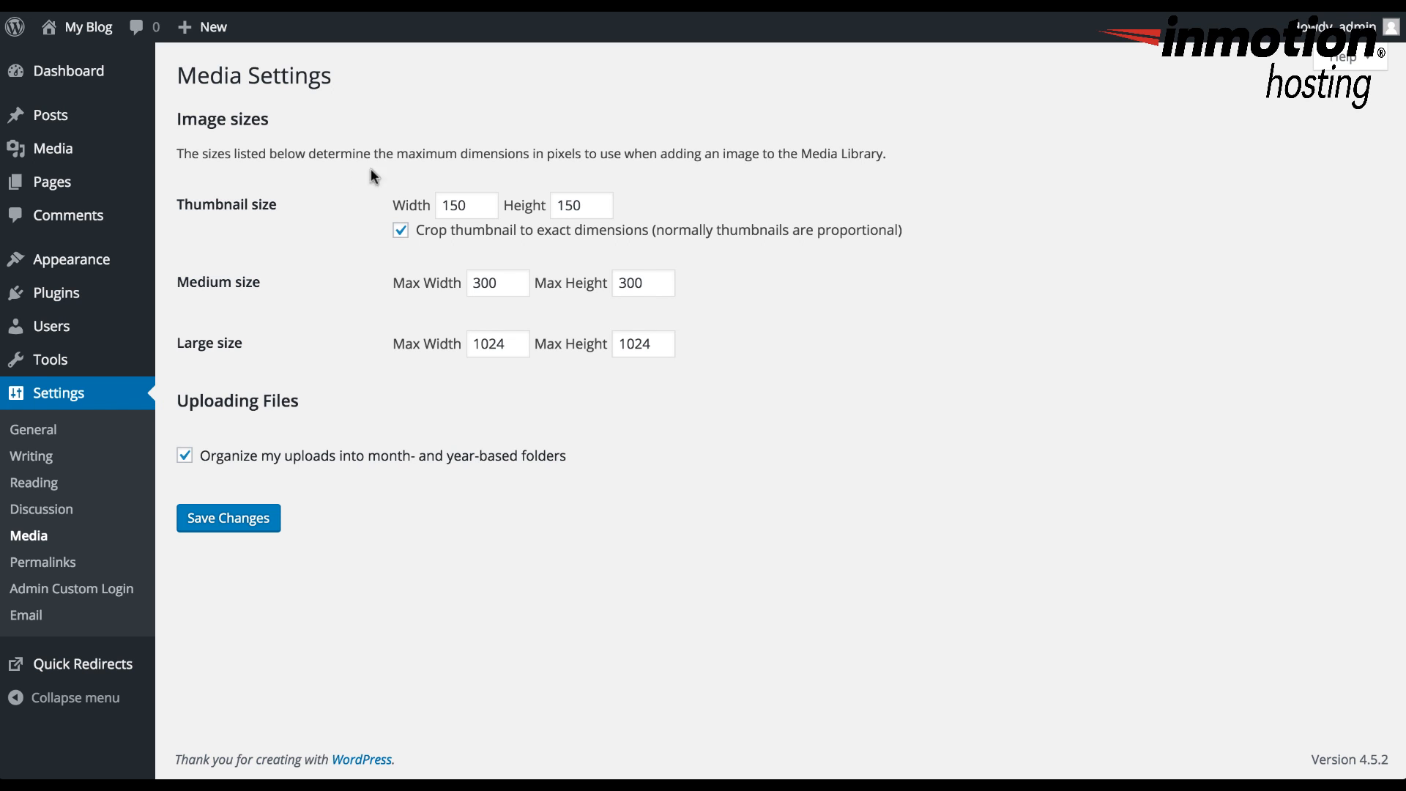
pyautogui.moveTo(529, 185)
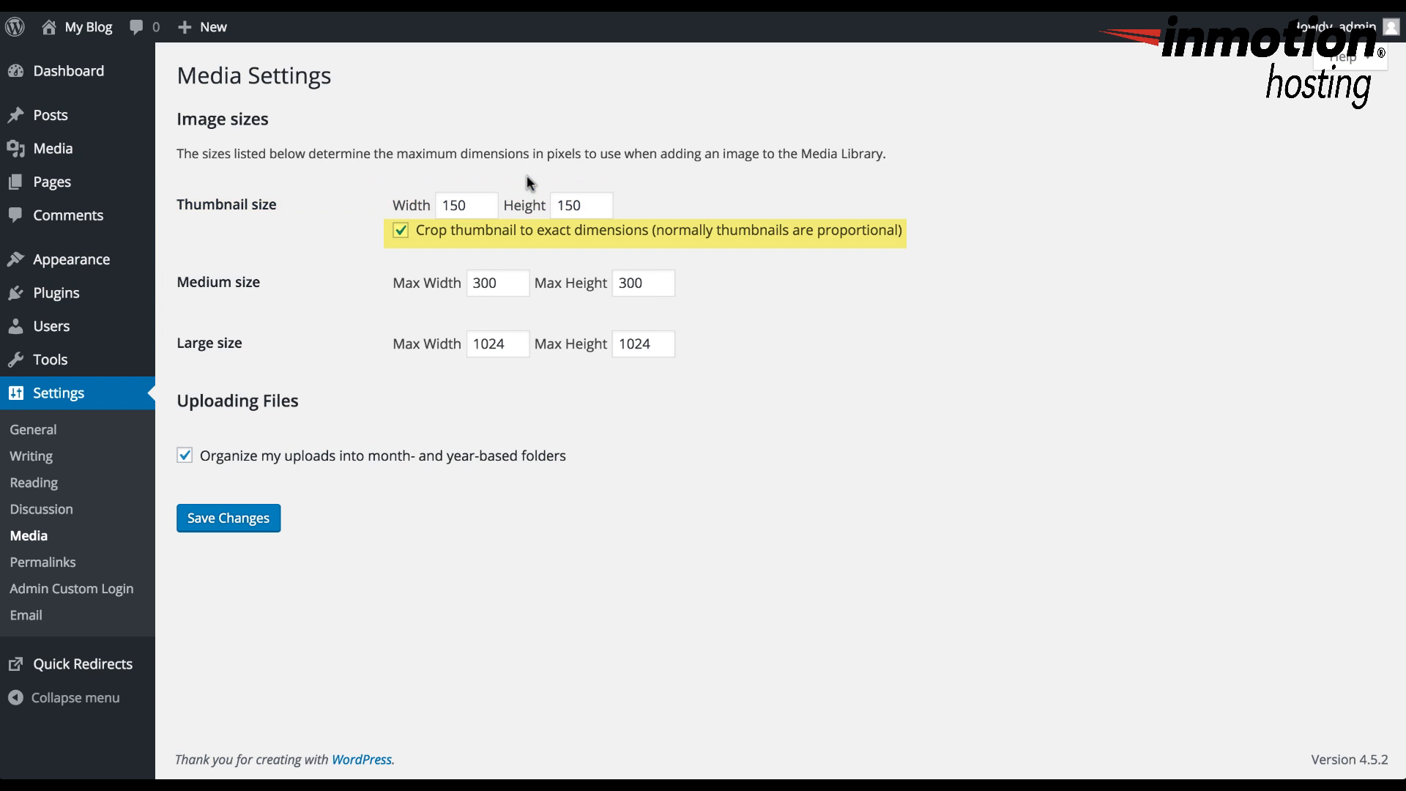
pyautogui.moveTo(705, 113)
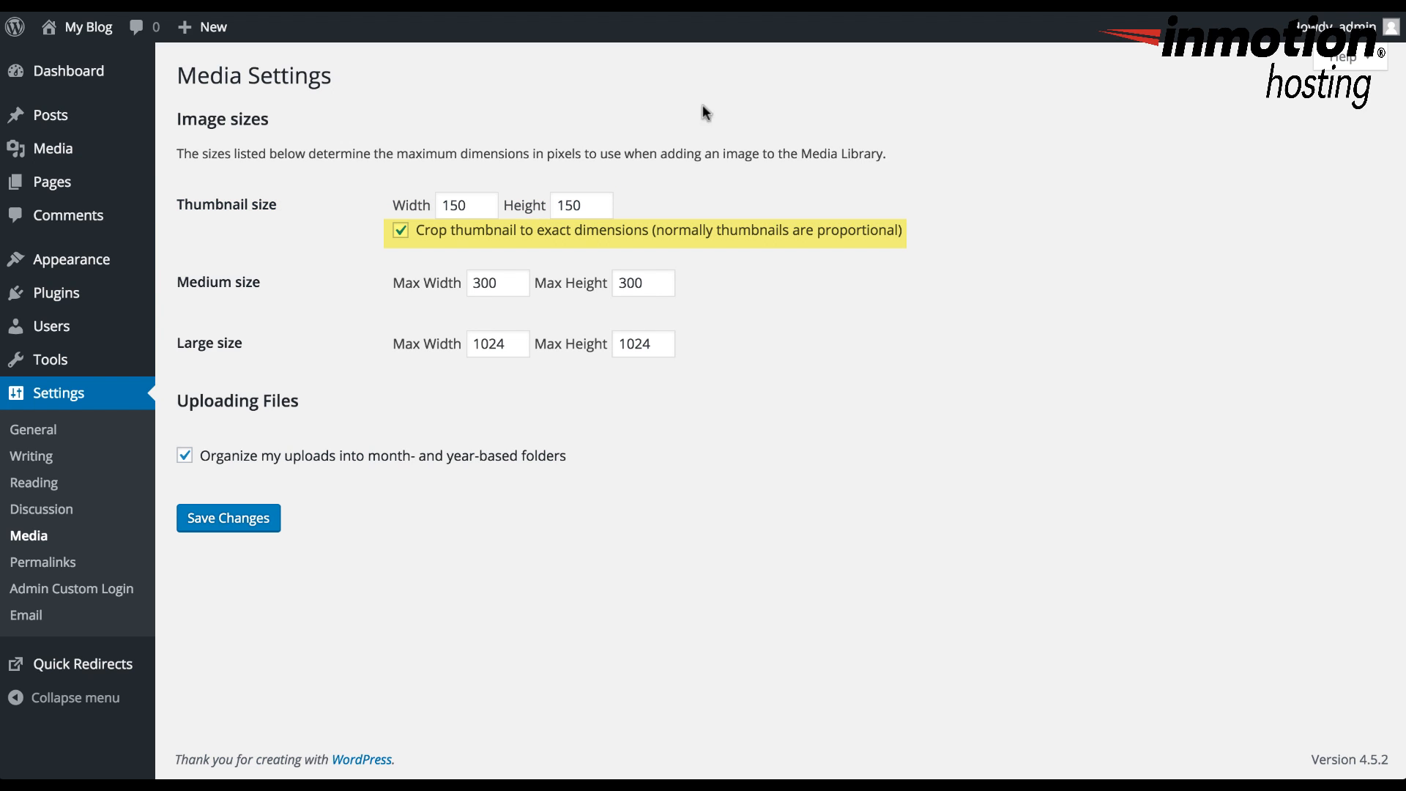
pyautogui.moveTo(1185, 107)
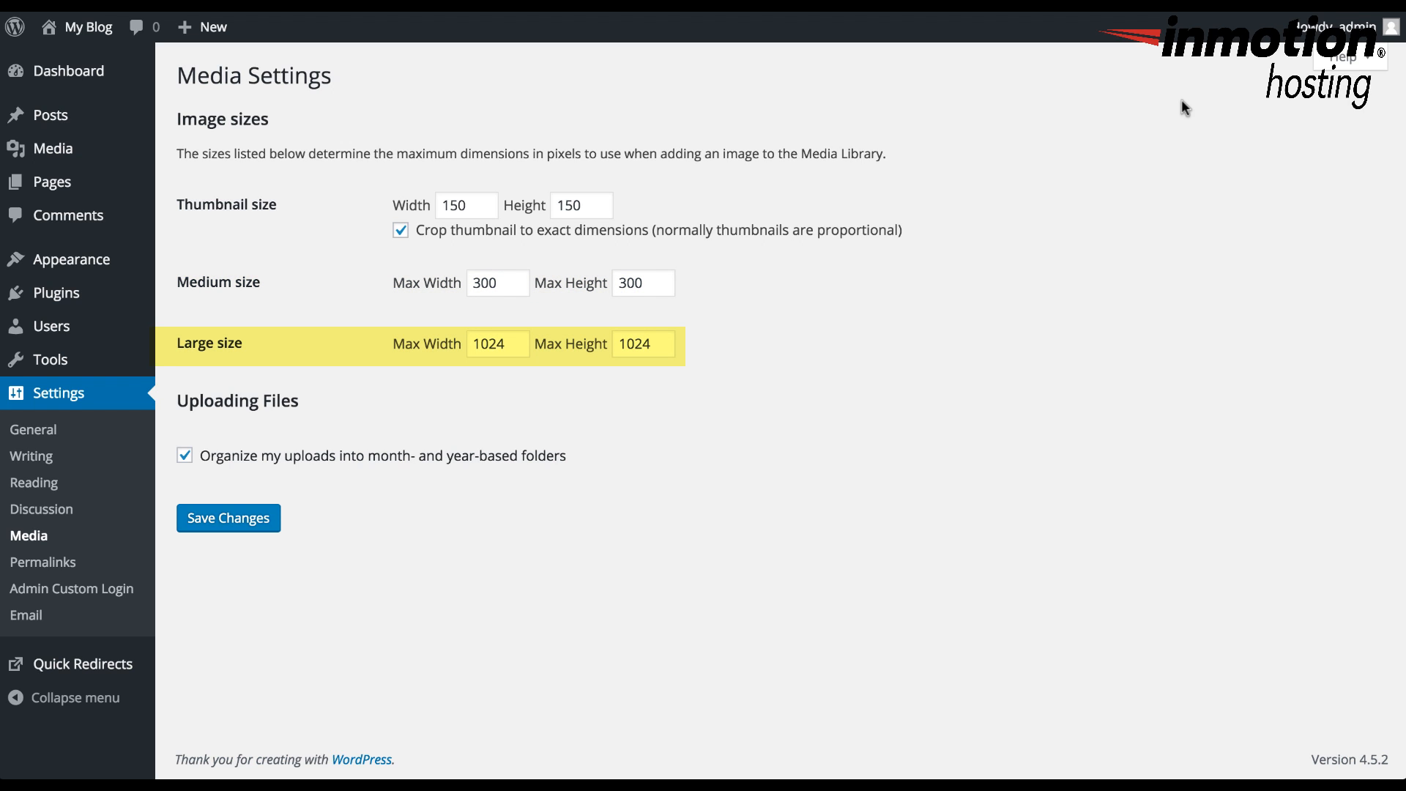
pyautogui.moveTo(592, 148)
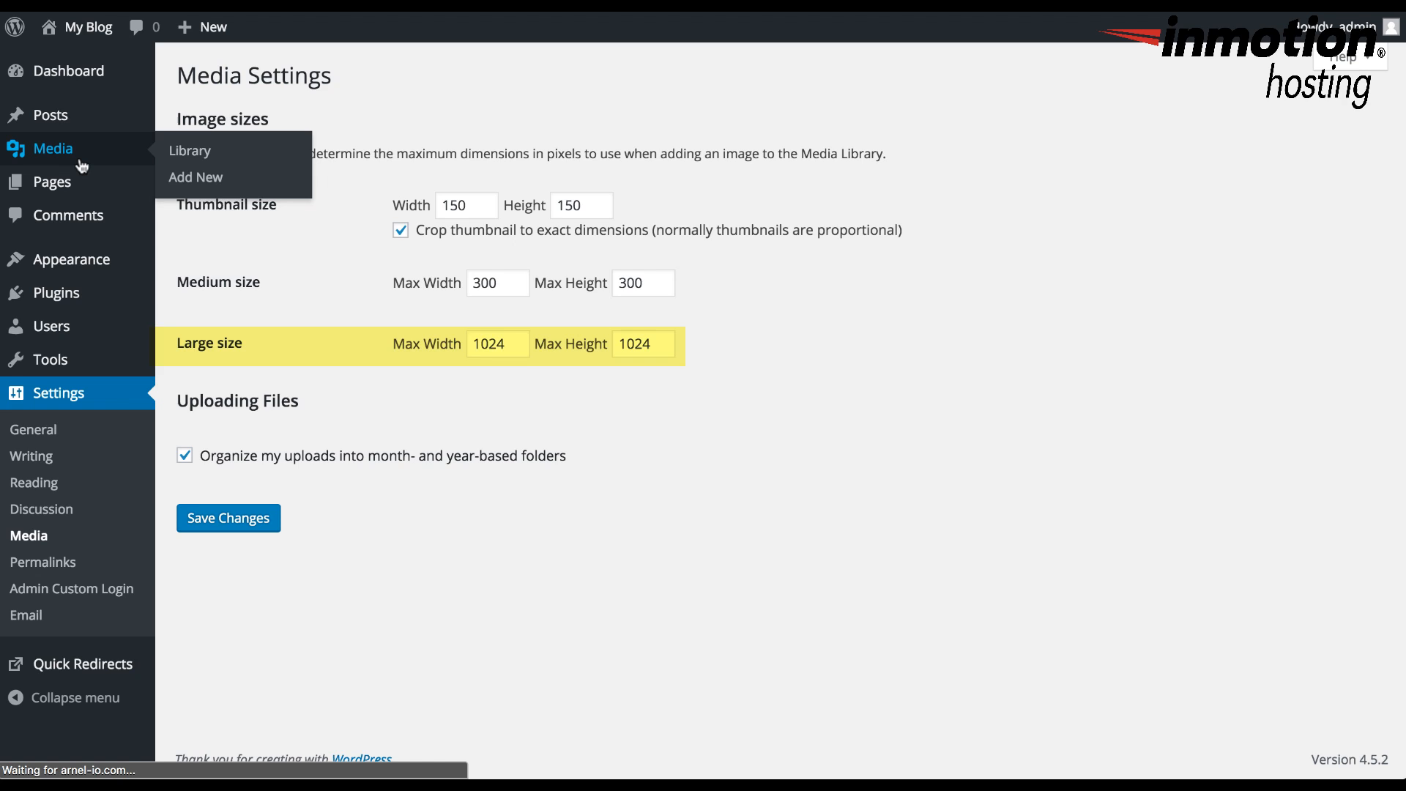
# Step: Go to the Media Library grid of uploaded photos, video and PDF
pyautogui.click(189, 149)
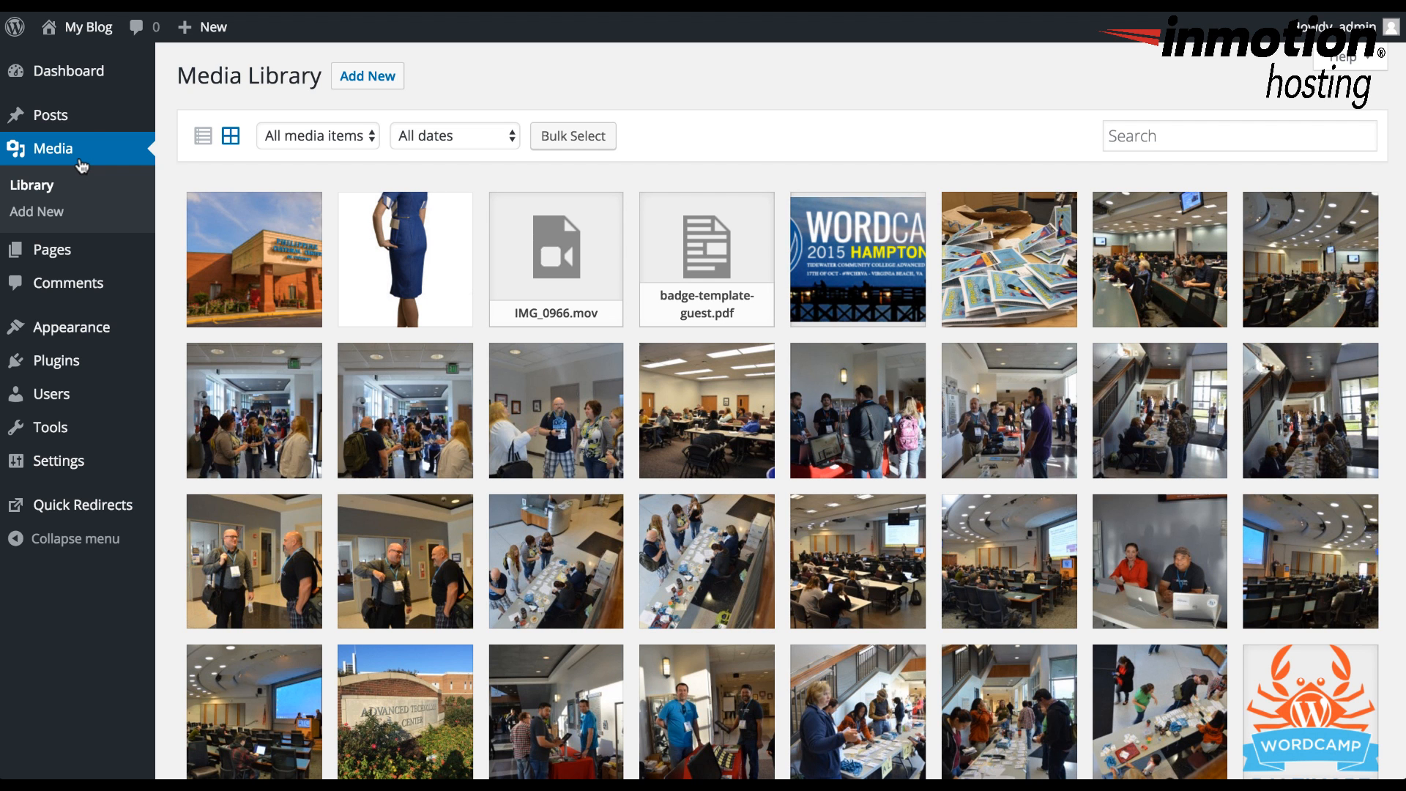
pyautogui.moveTo(292, 242)
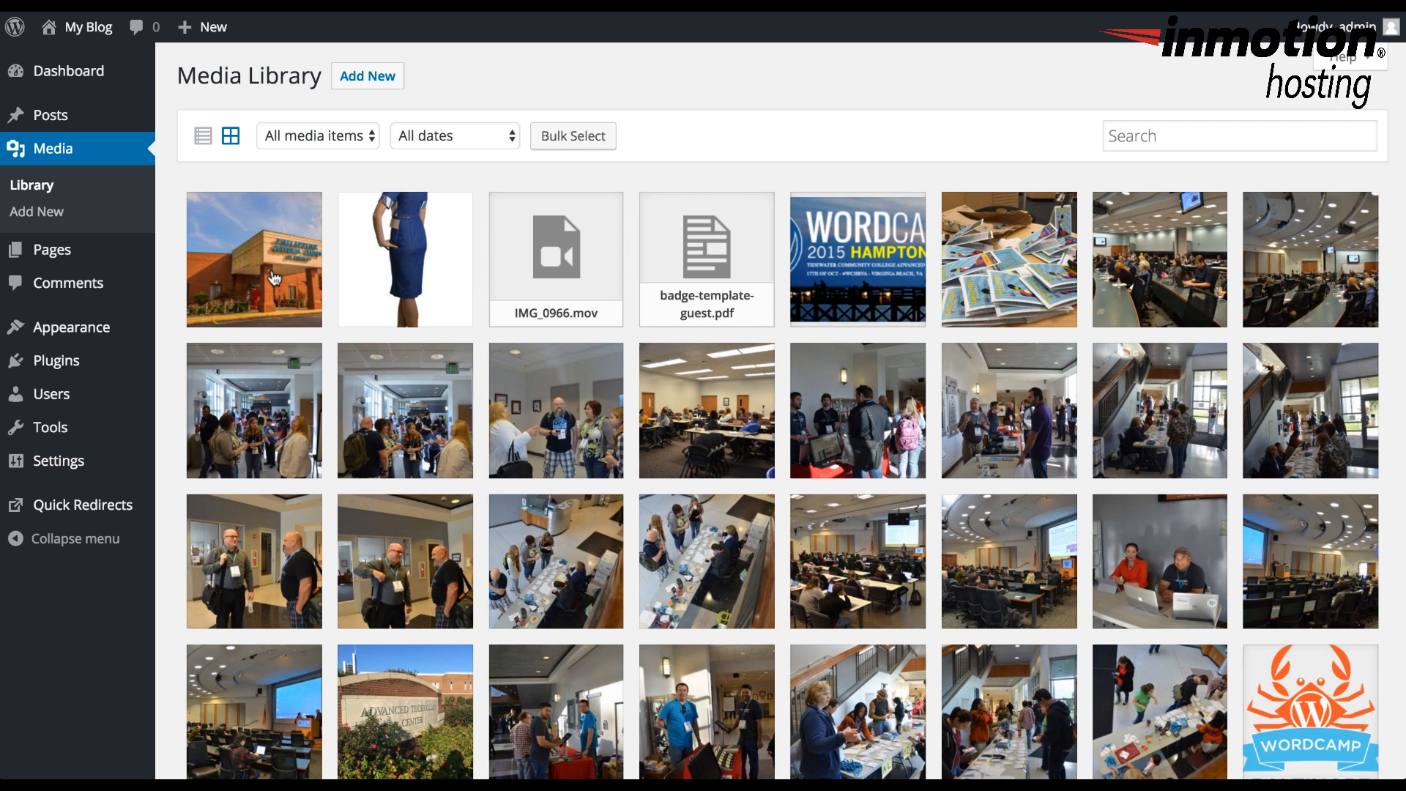
pyautogui.moveTo(298, 267)
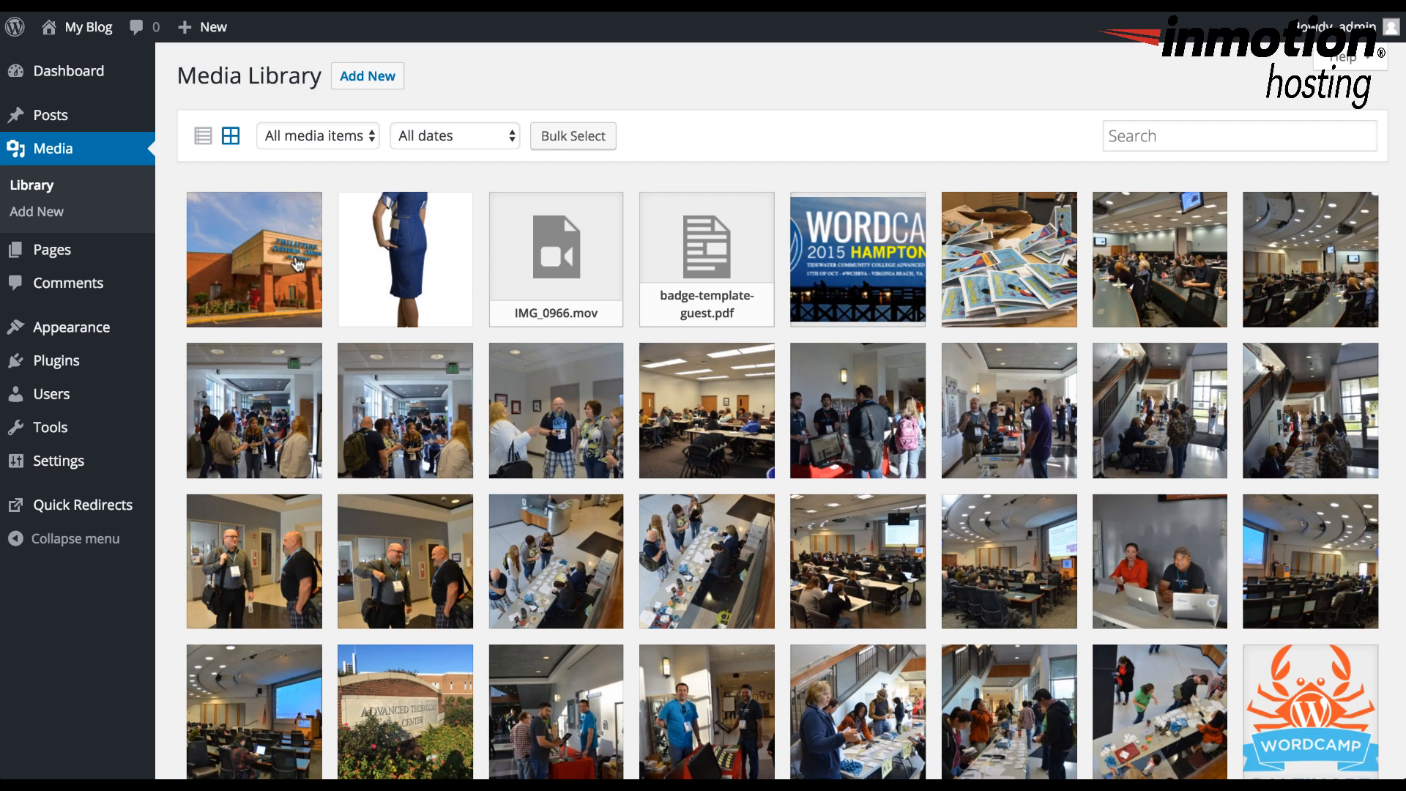
pyautogui.moveTo(772, 297)
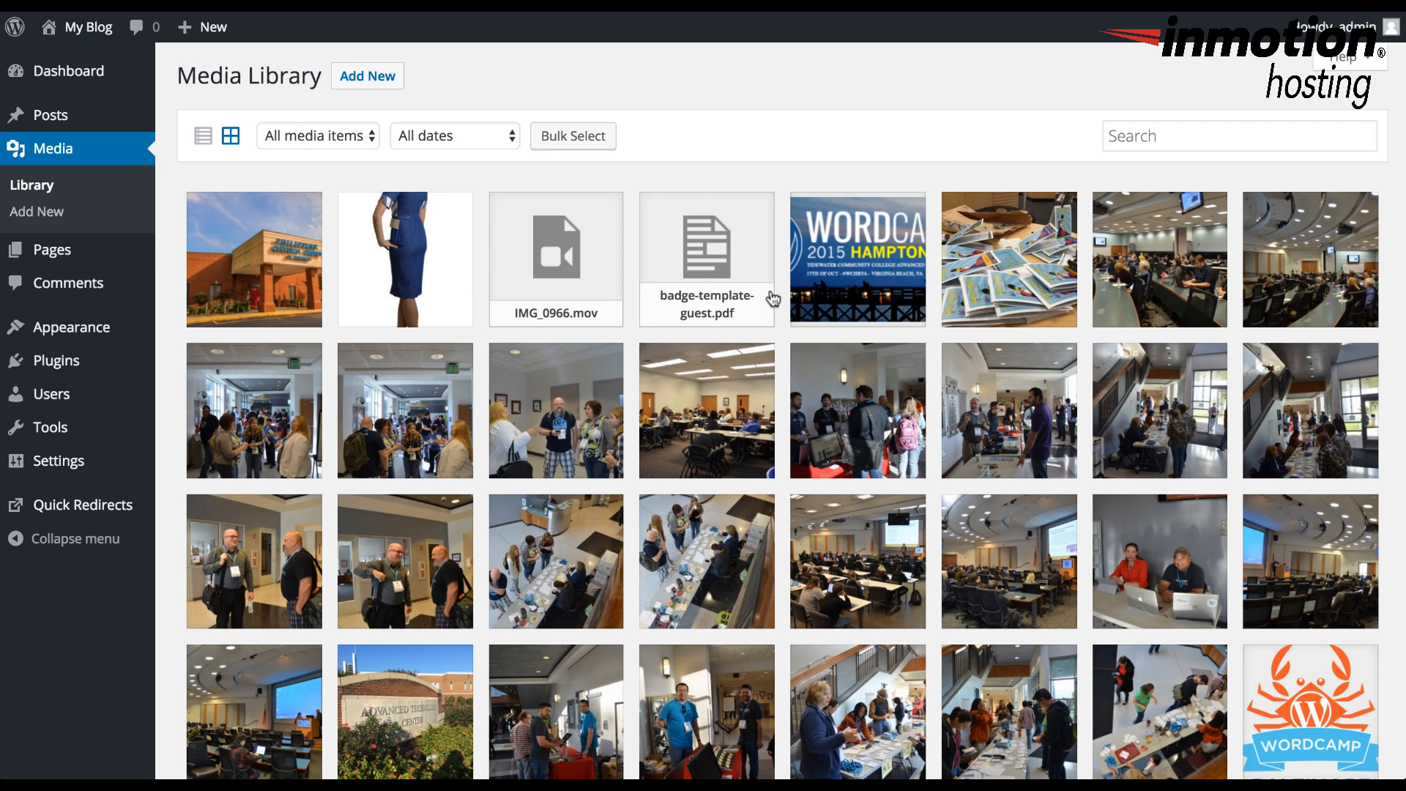
pyautogui.moveTo(834, 296)
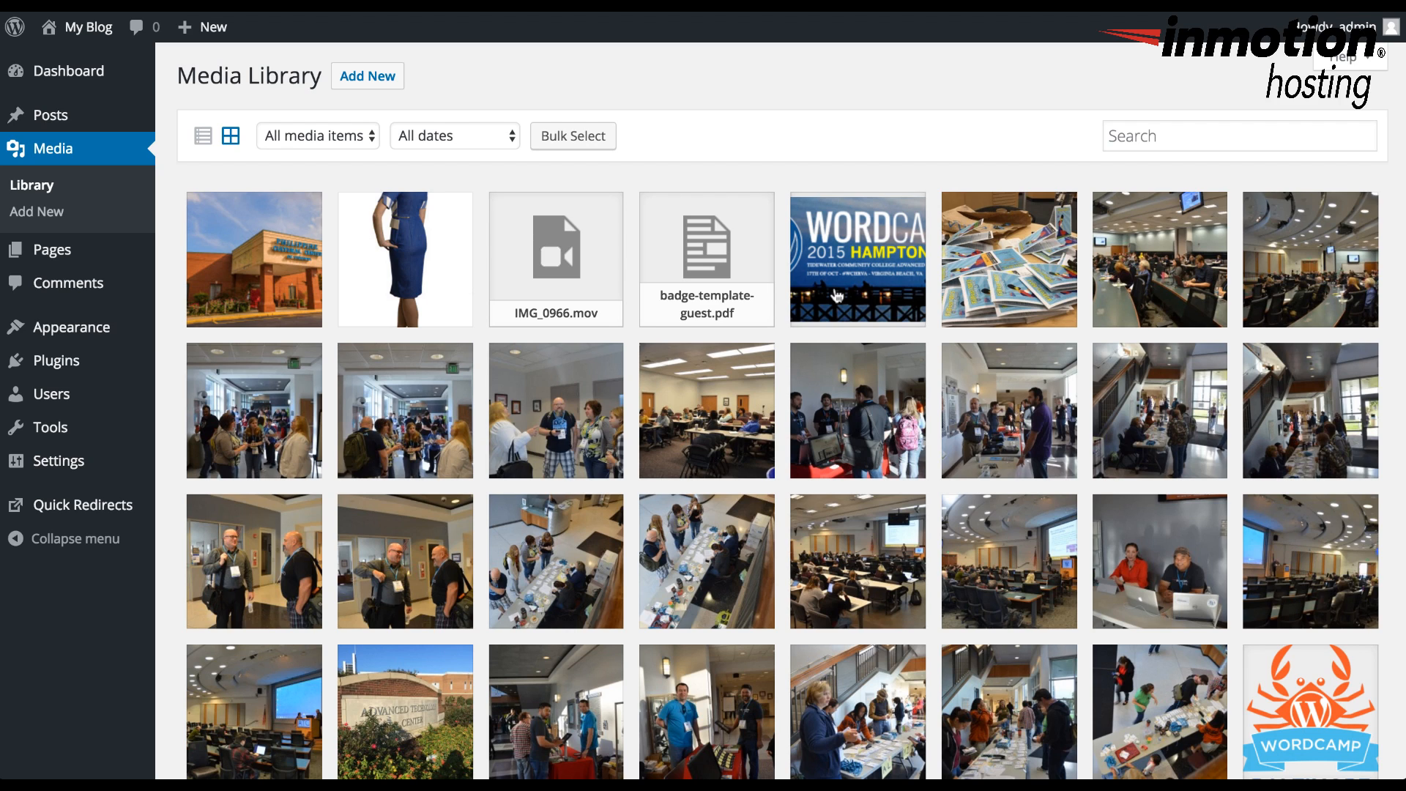
# Step: View the WordCamp Hampton Roads banner's attachment details after a look at the Edit Image panel
pyautogui.click(857, 259)
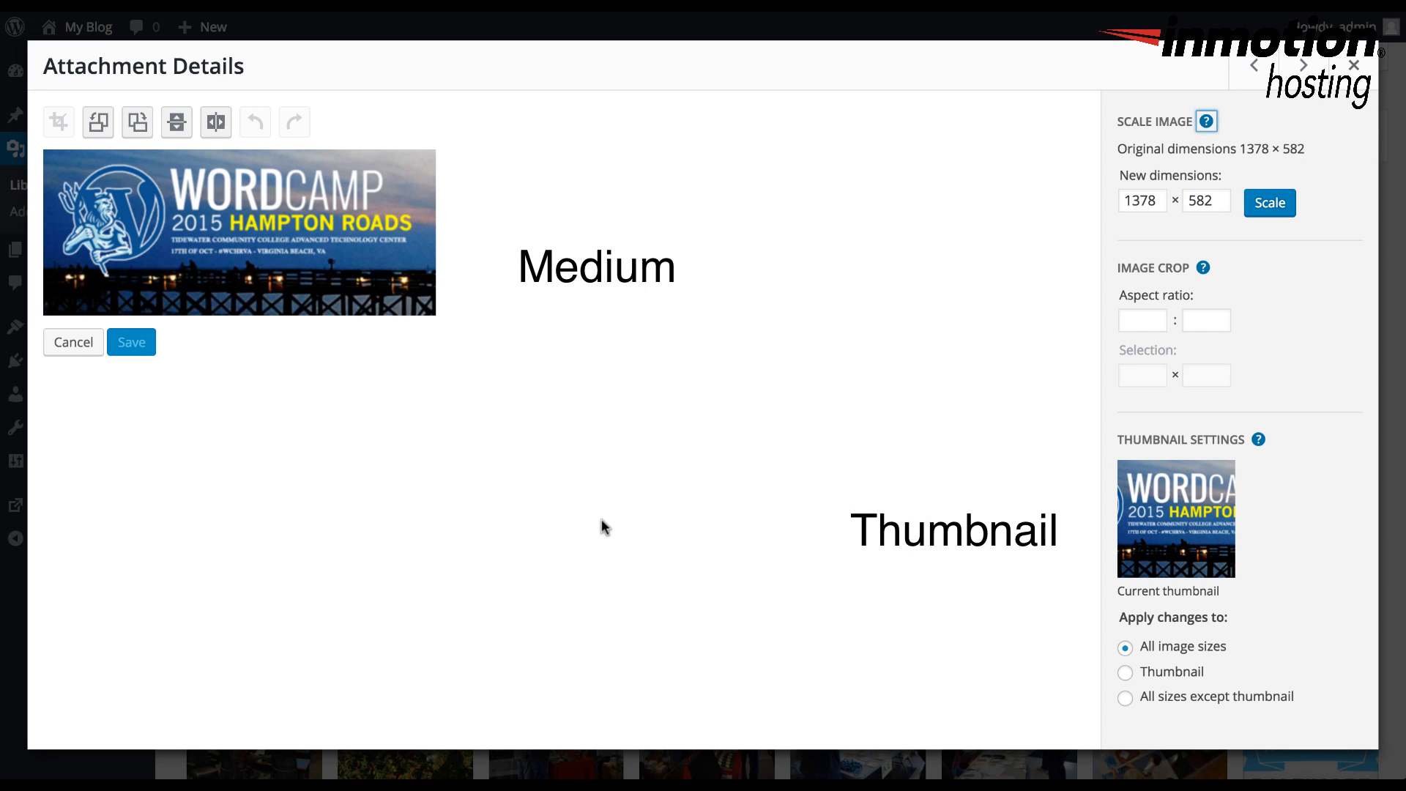
pyautogui.moveTo(1069, 455)
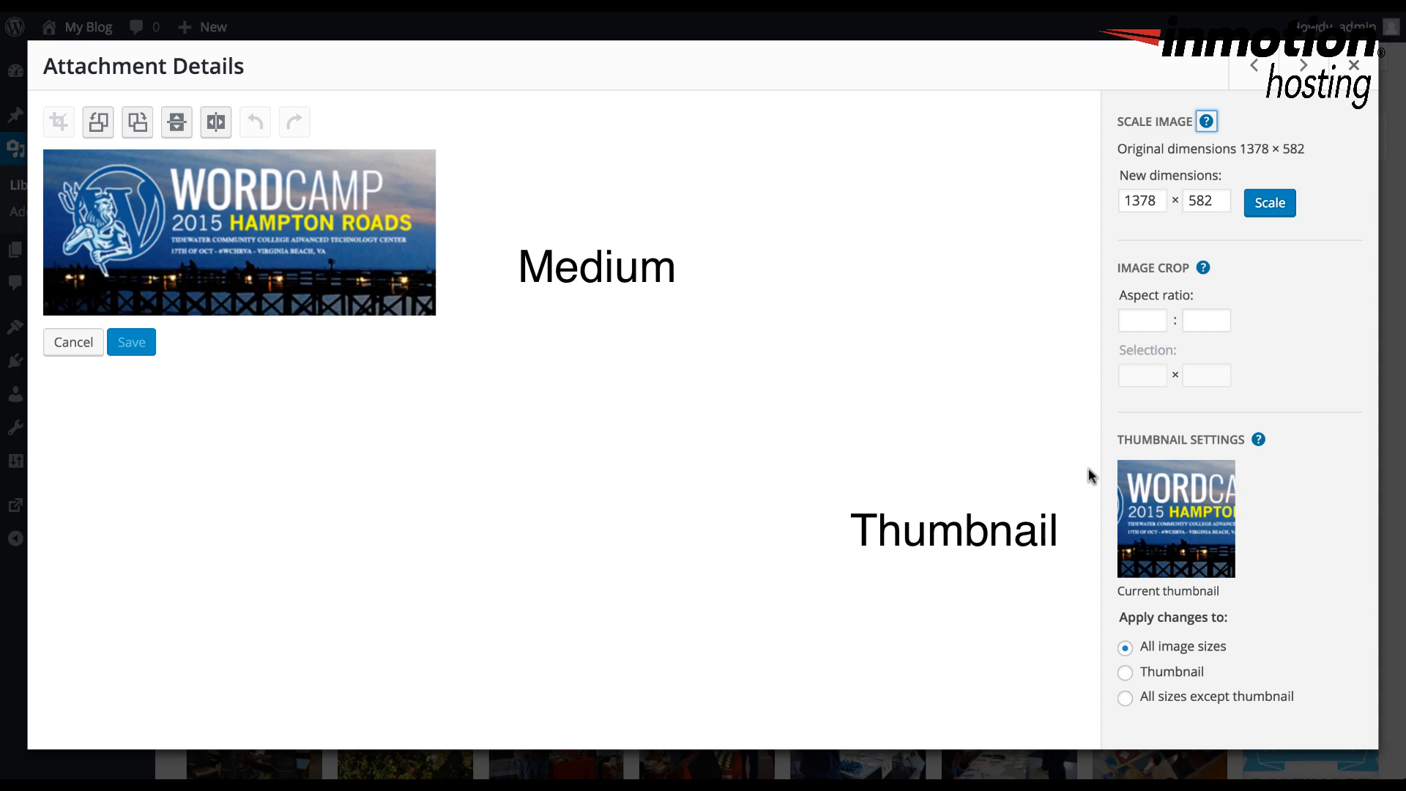
pyautogui.moveTo(610, 247)
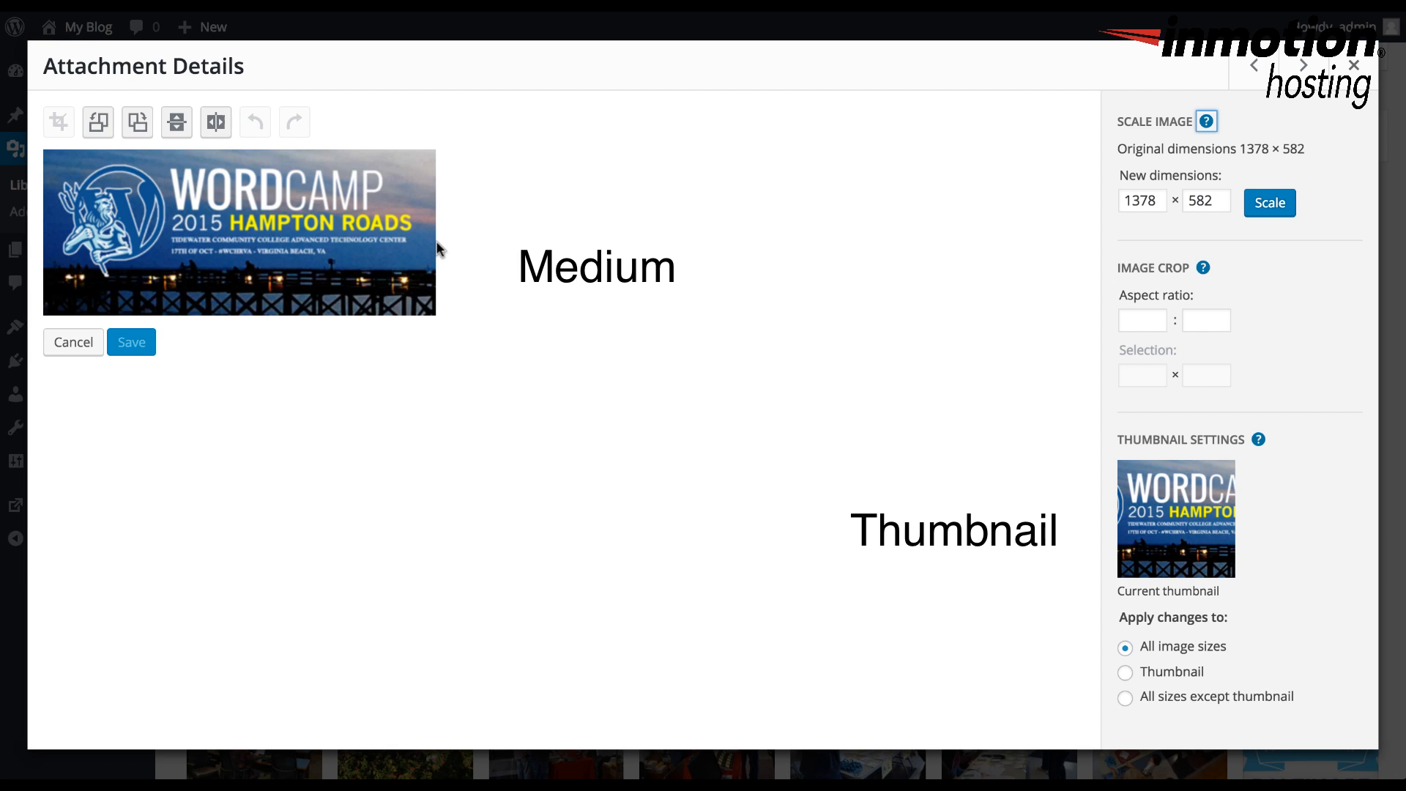
pyautogui.moveTo(101, 301)
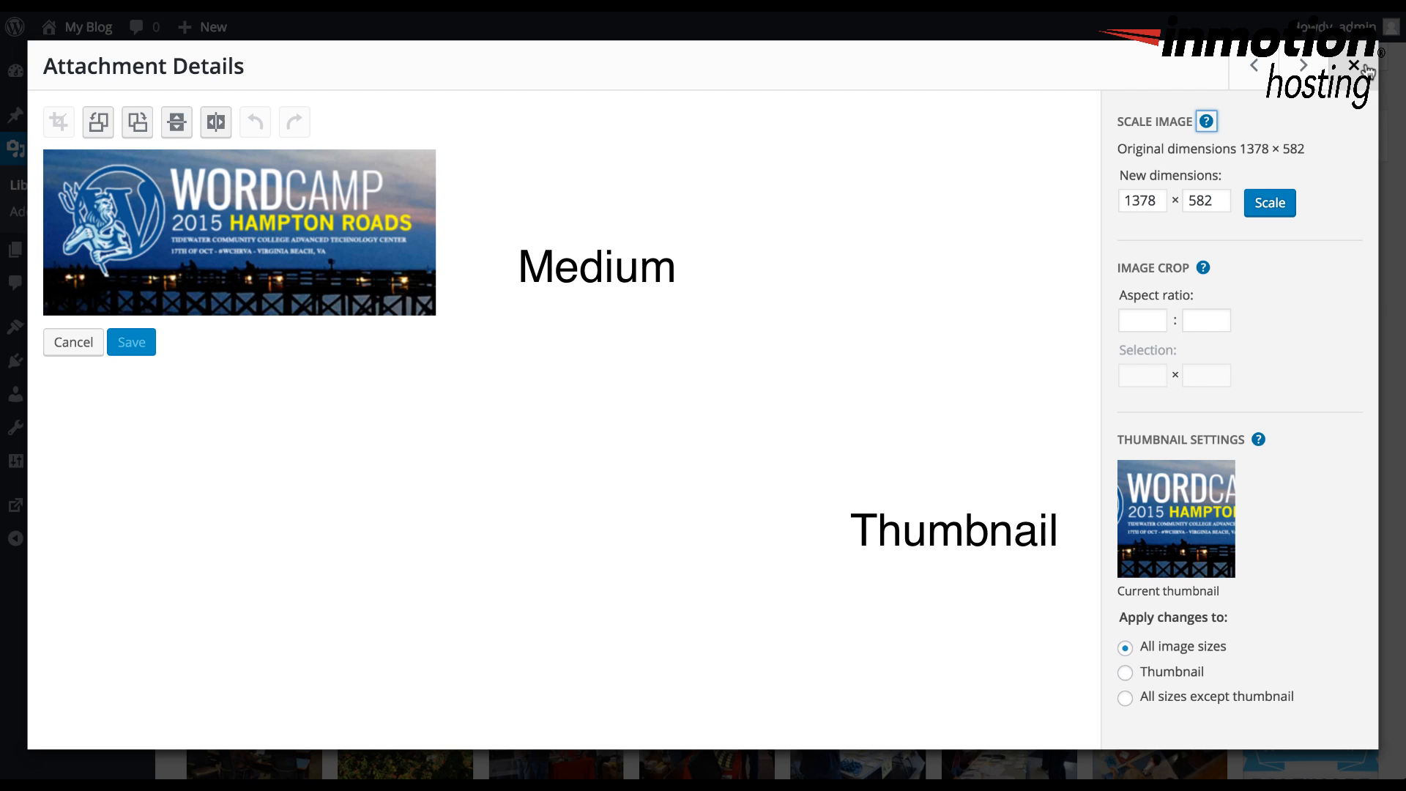
pyautogui.click(73, 341)
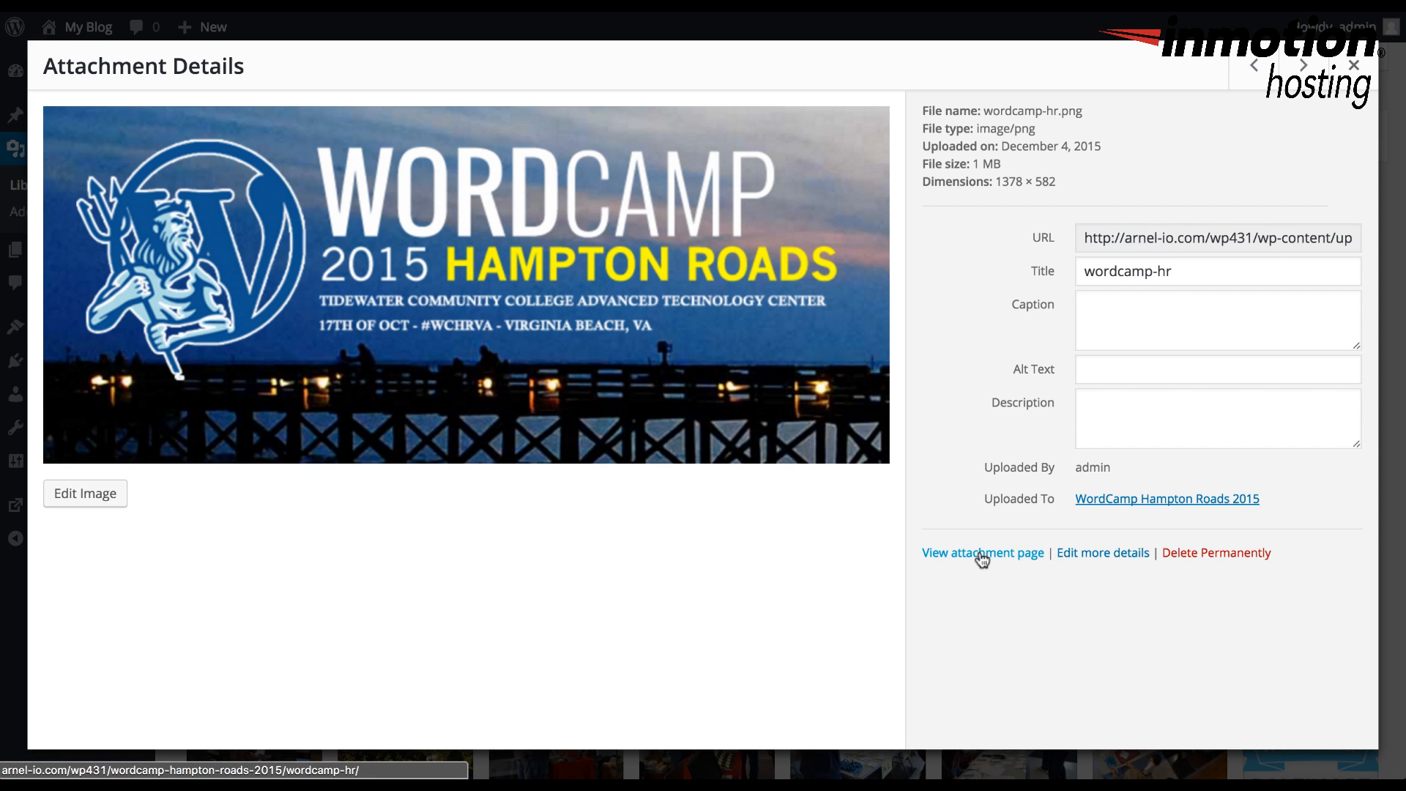
pyautogui.click(1103, 552)
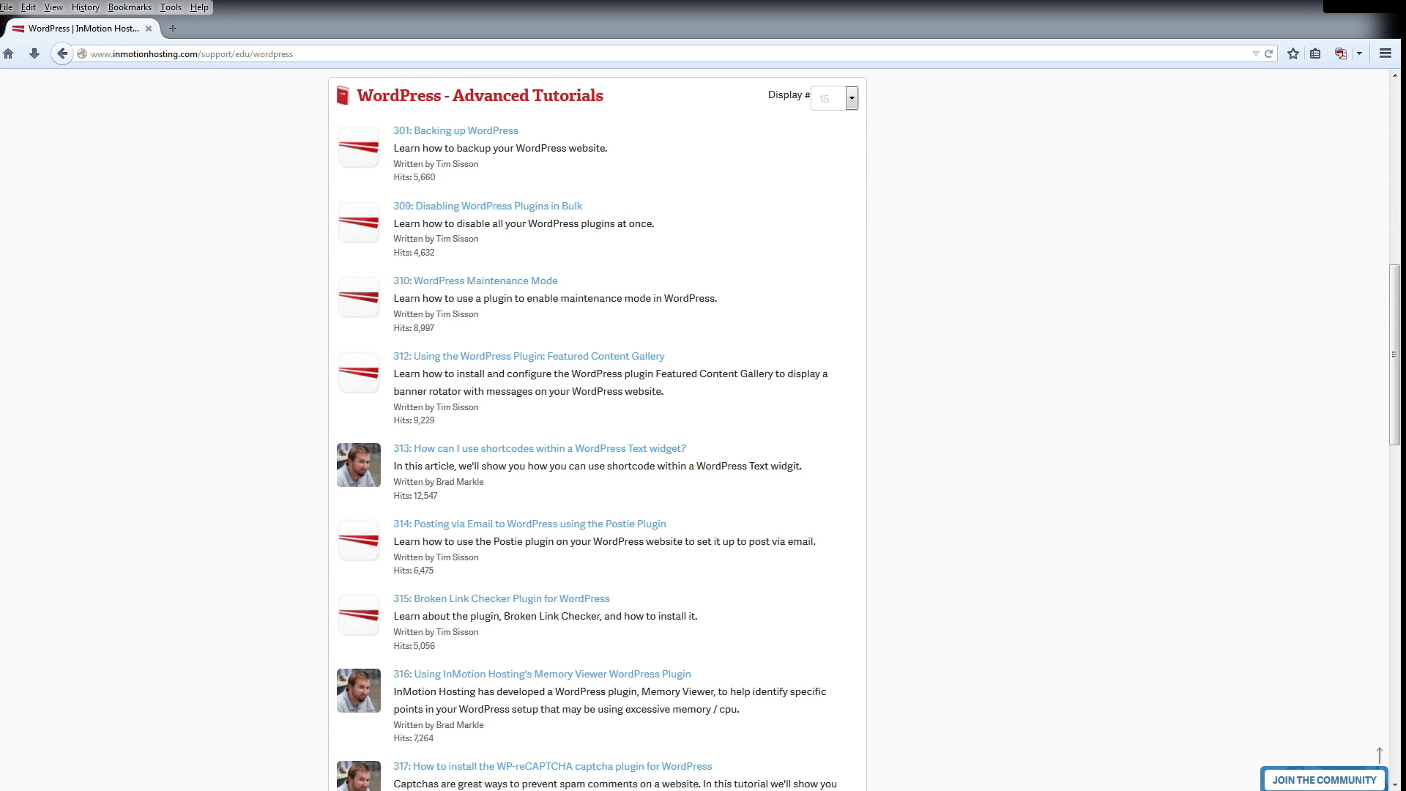
# Step: Go to the Join the Community page from the WordPress tutorials listing
pyautogui.click(1323, 778)
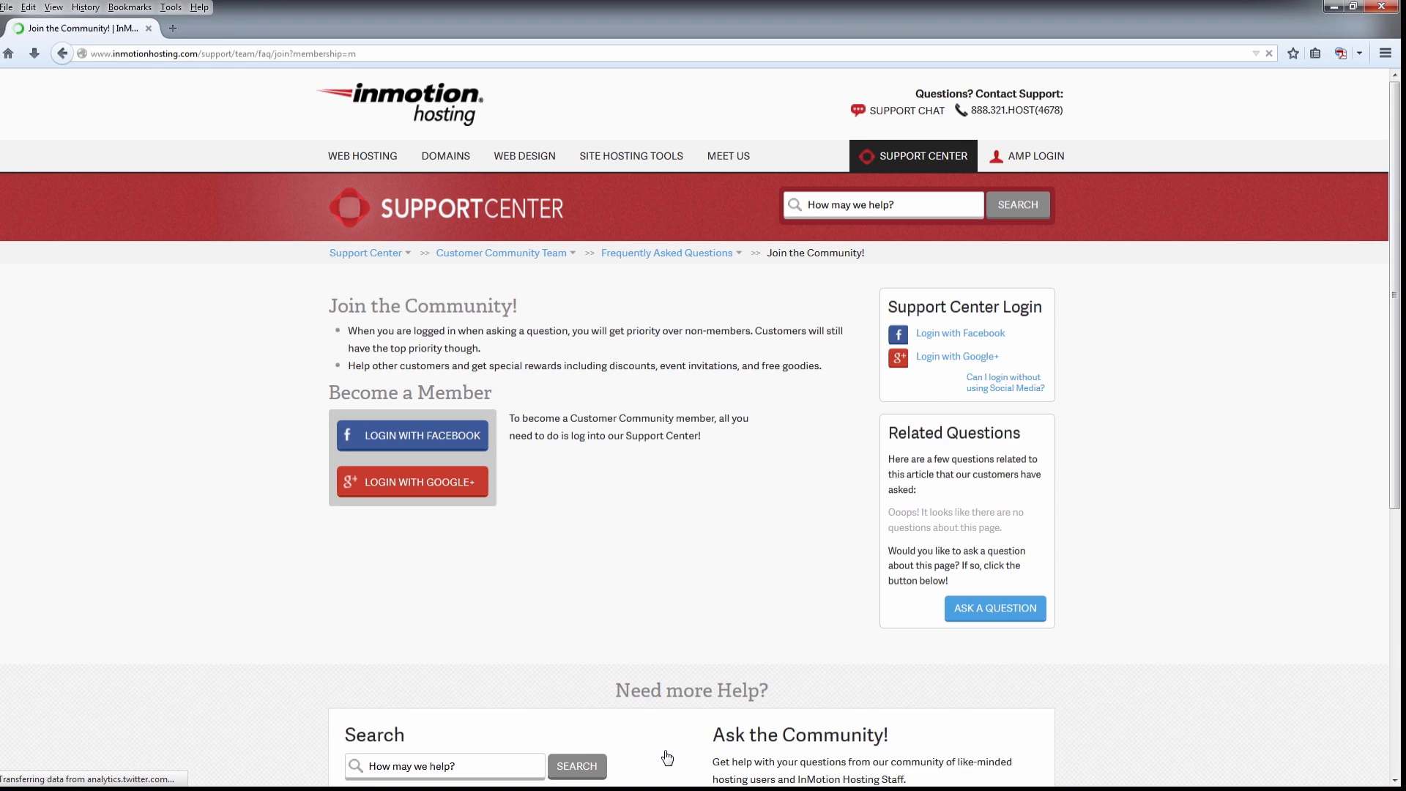